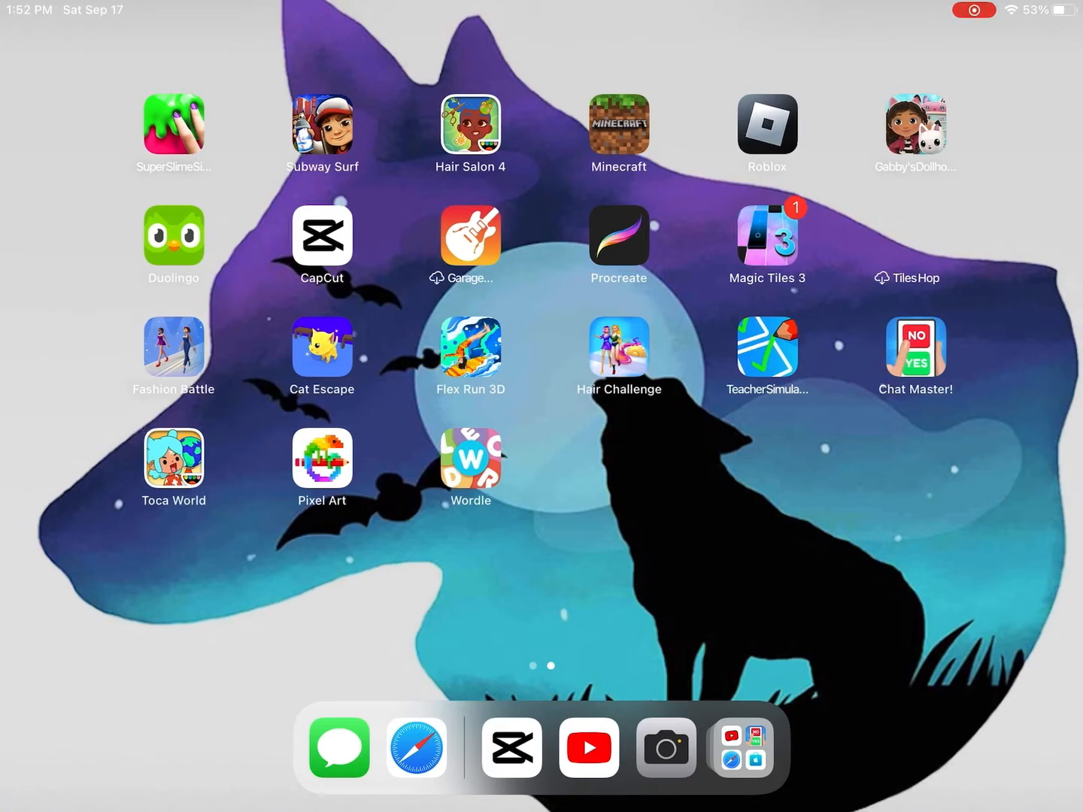
Step: Swipe across the Home Screen pages to reach and launch Settings
{"action": "scroll", "scroll_direction": "left", "scroll_amount": 3}
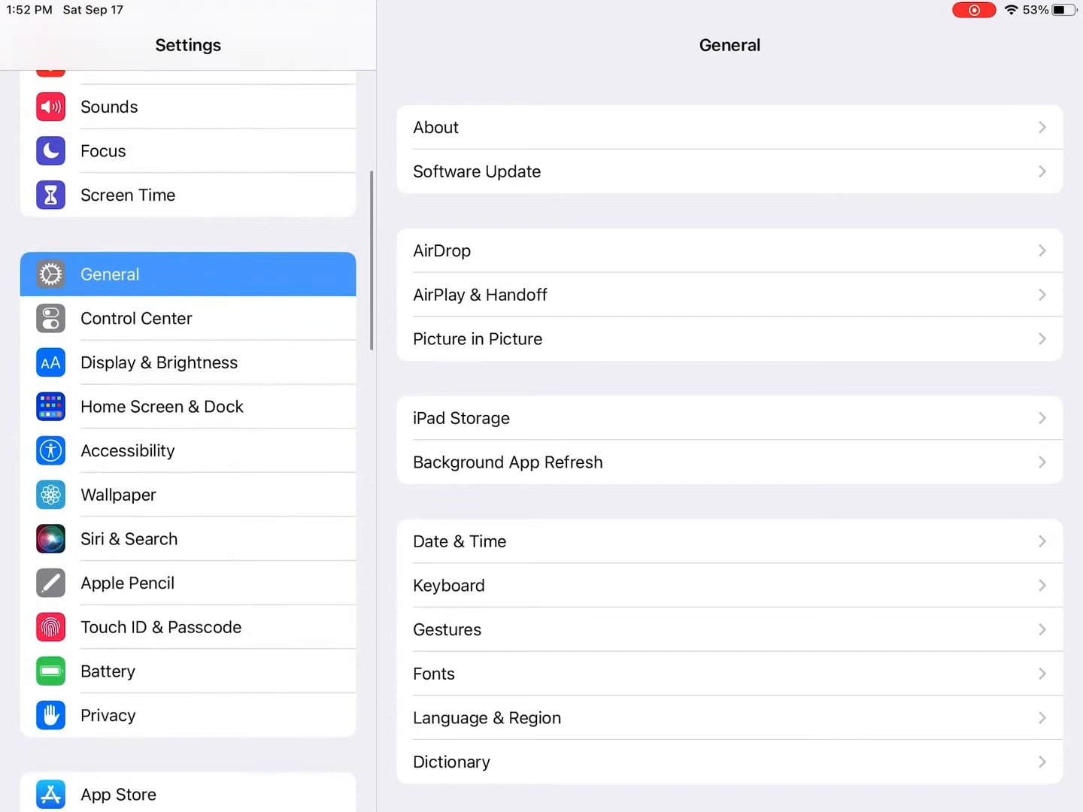
Step: From Wallpaper settings, choose a new wallpaper and browse the Stills collection
{"action": "left_click", "coordinate": [118, 495]}
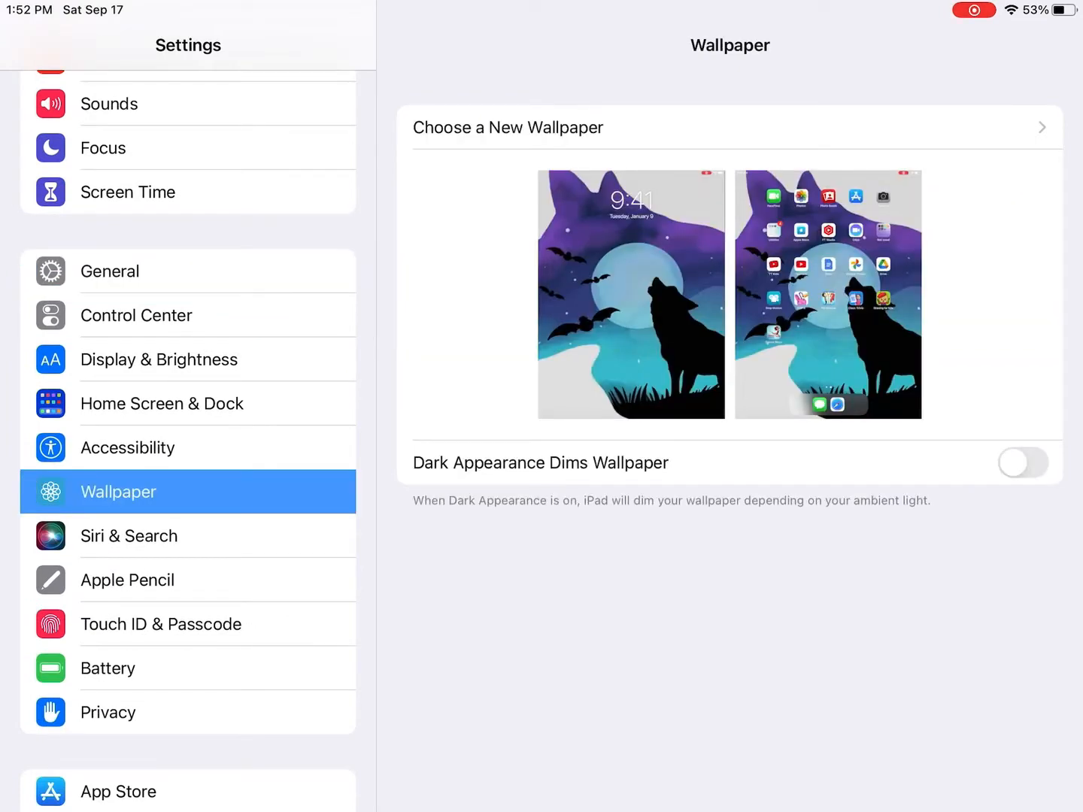
{"action": "scroll", "scroll_direction": "down", "scroll_amount": 3}
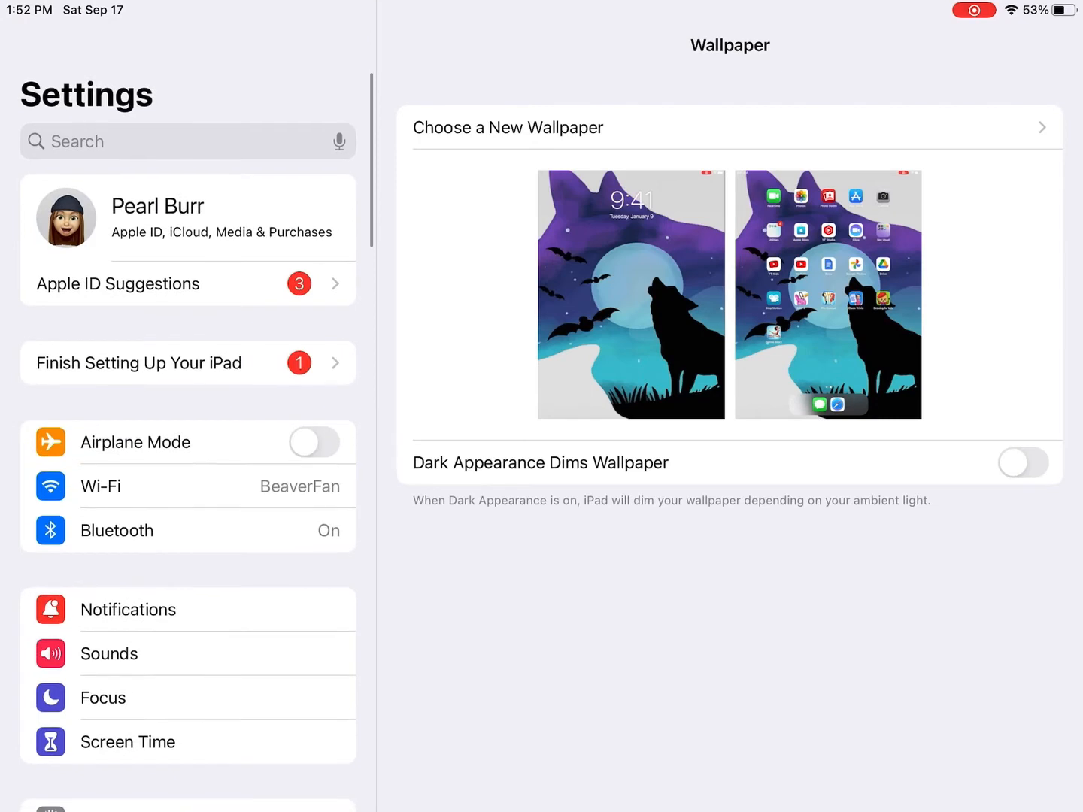
{"action": "scroll", "scroll_direction": "down", "scroll_amount": 3}
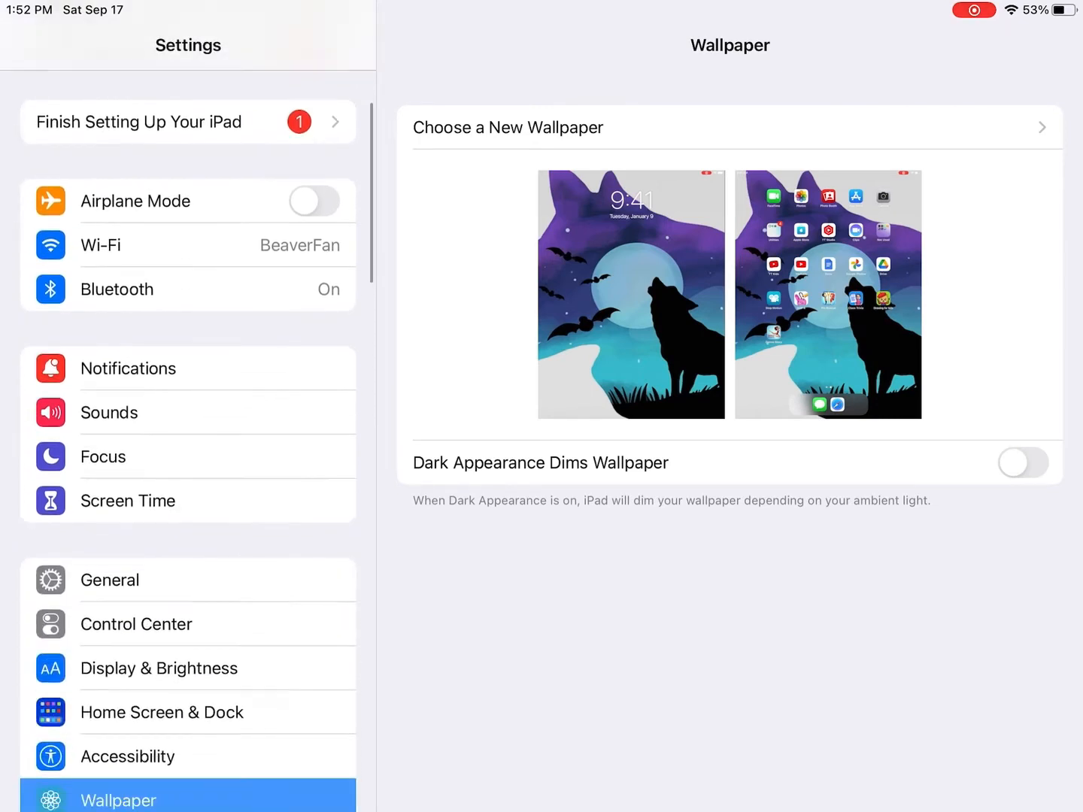
{"action": "scroll", "scroll_direction": "down", "scroll_amount": 3}
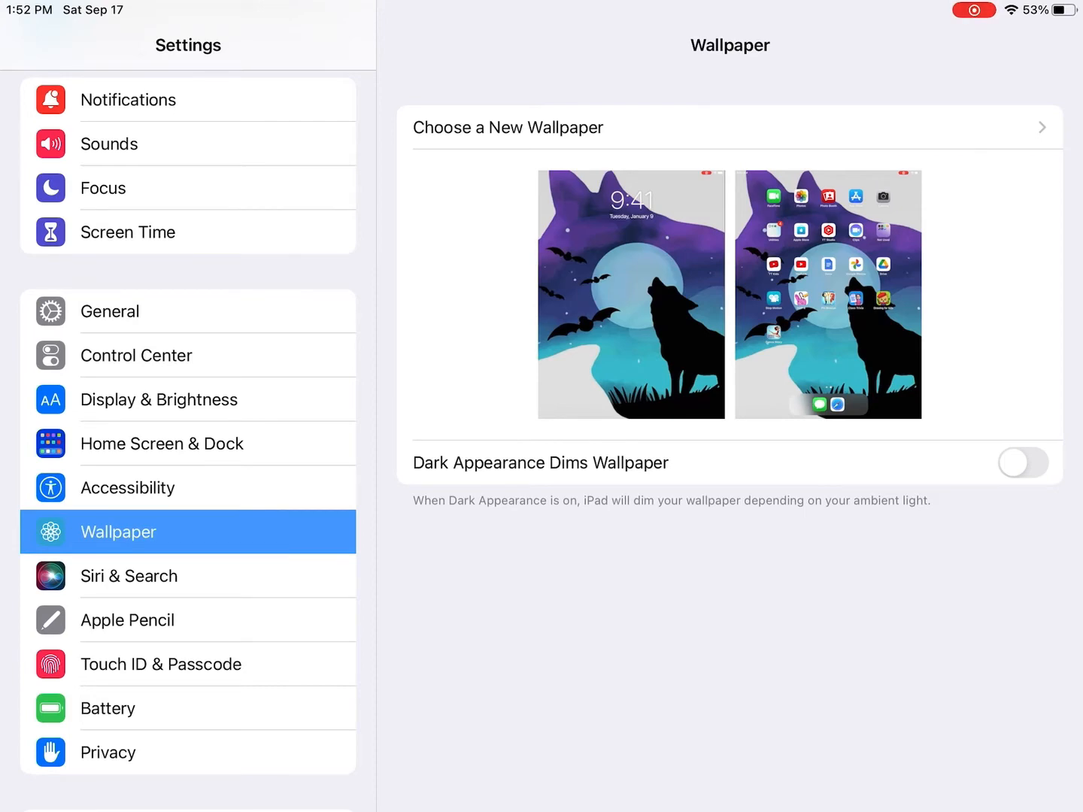
{"action": "left_click", "coordinate": [509, 127]}
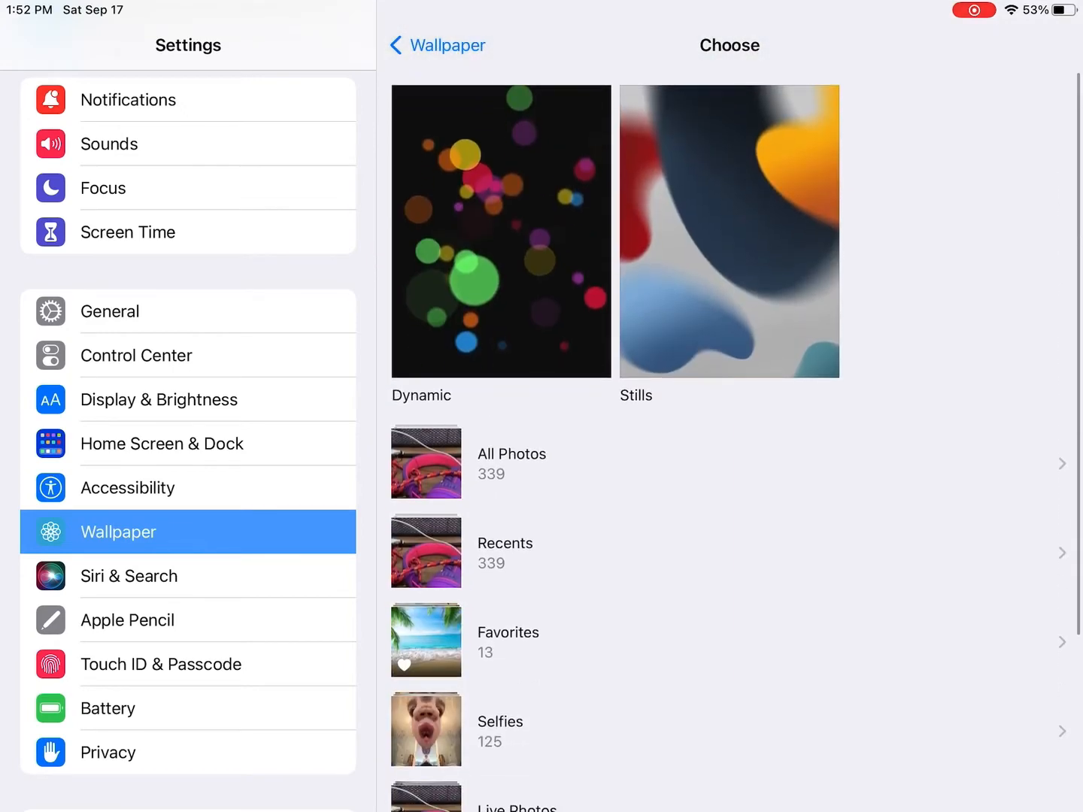
{"action": "left_click", "coordinate": [500, 231]}
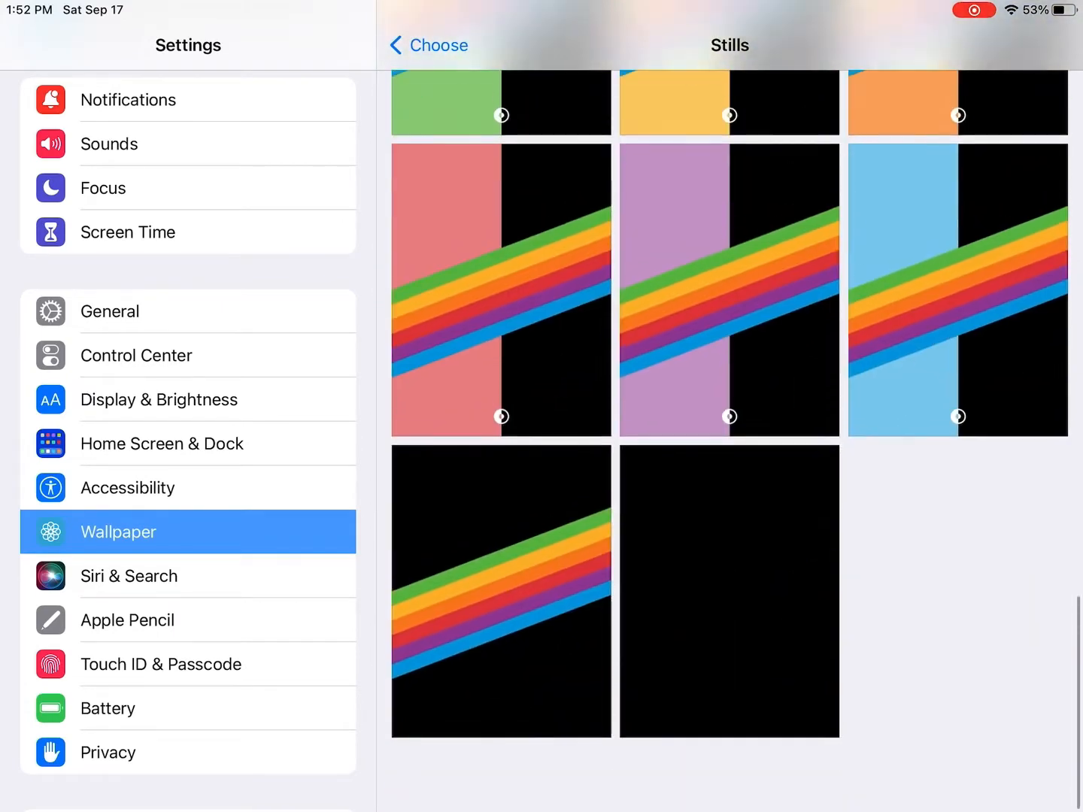
{"action": "left_click", "coordinate": [428, 45]}
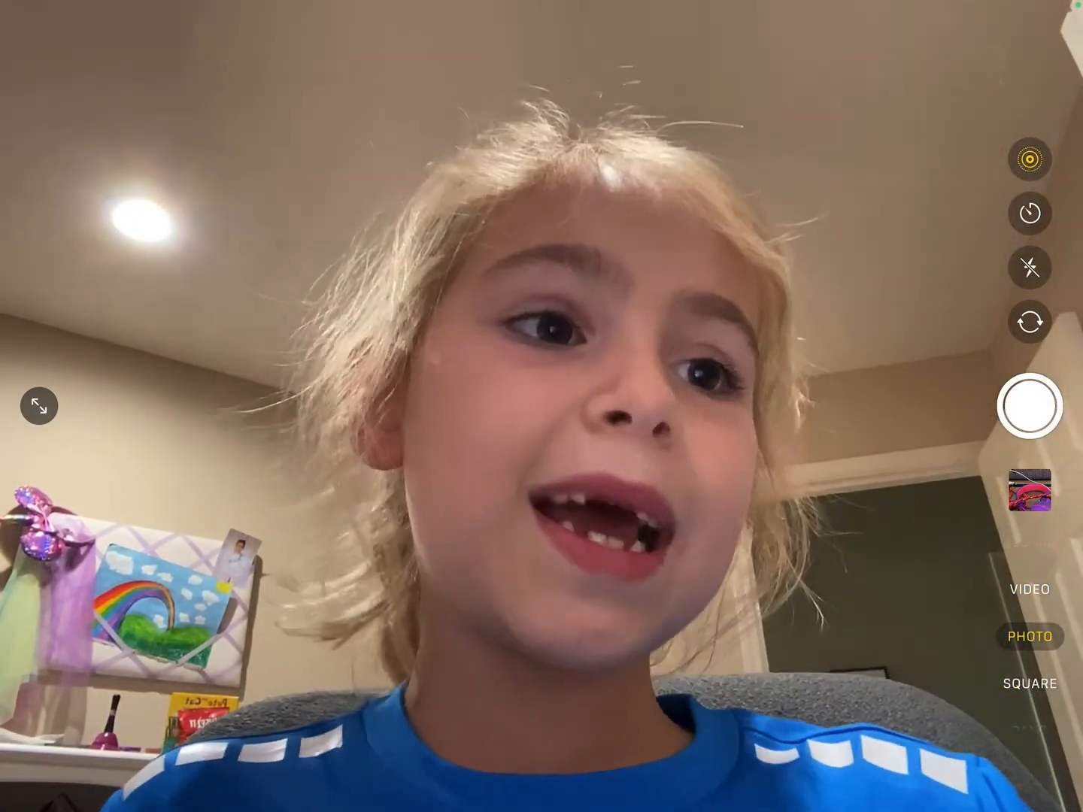
Step: View the new selfie in Photos and bring up its share sheet with Use as Wallpaper
{"action": "left_click", "coordinate": [1037, 405]}
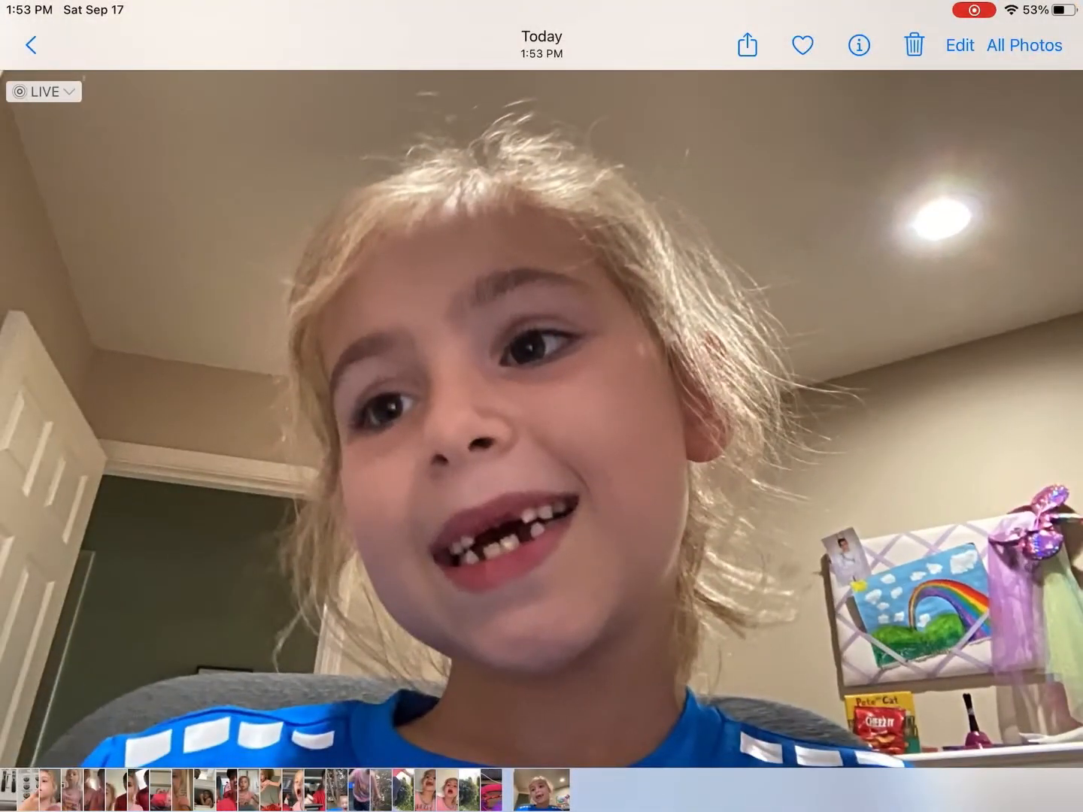
{"action": "left_click", "coordinate": [746, 45]}
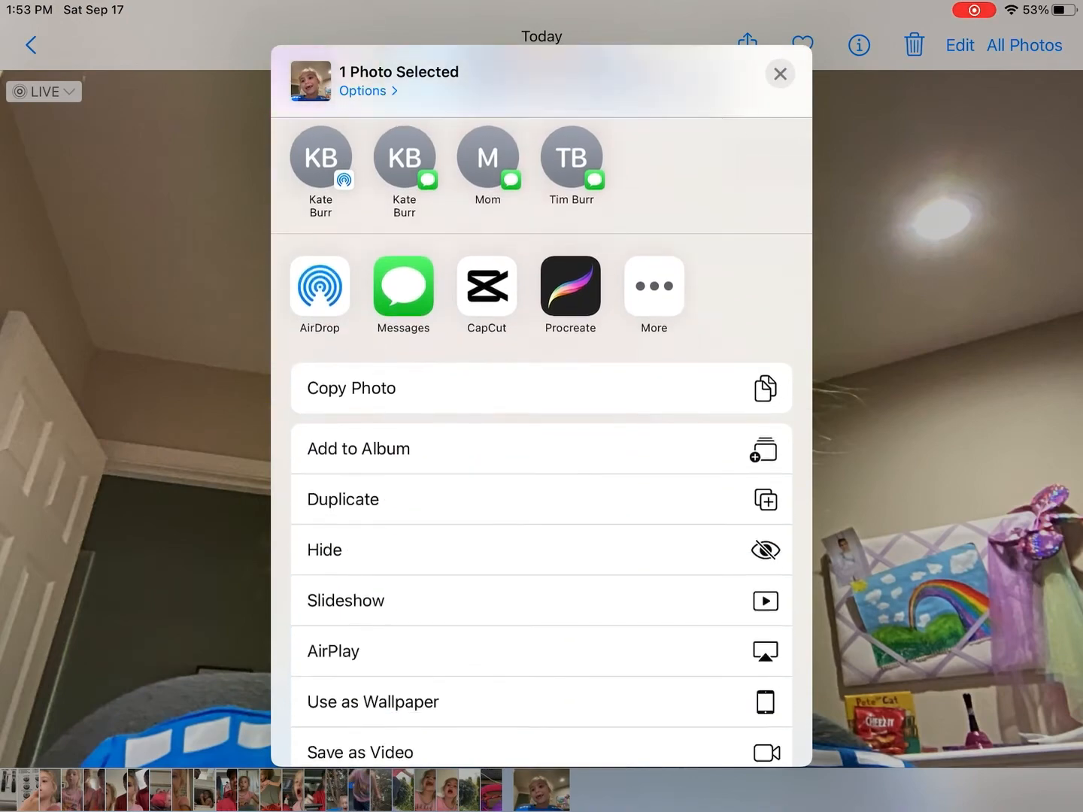